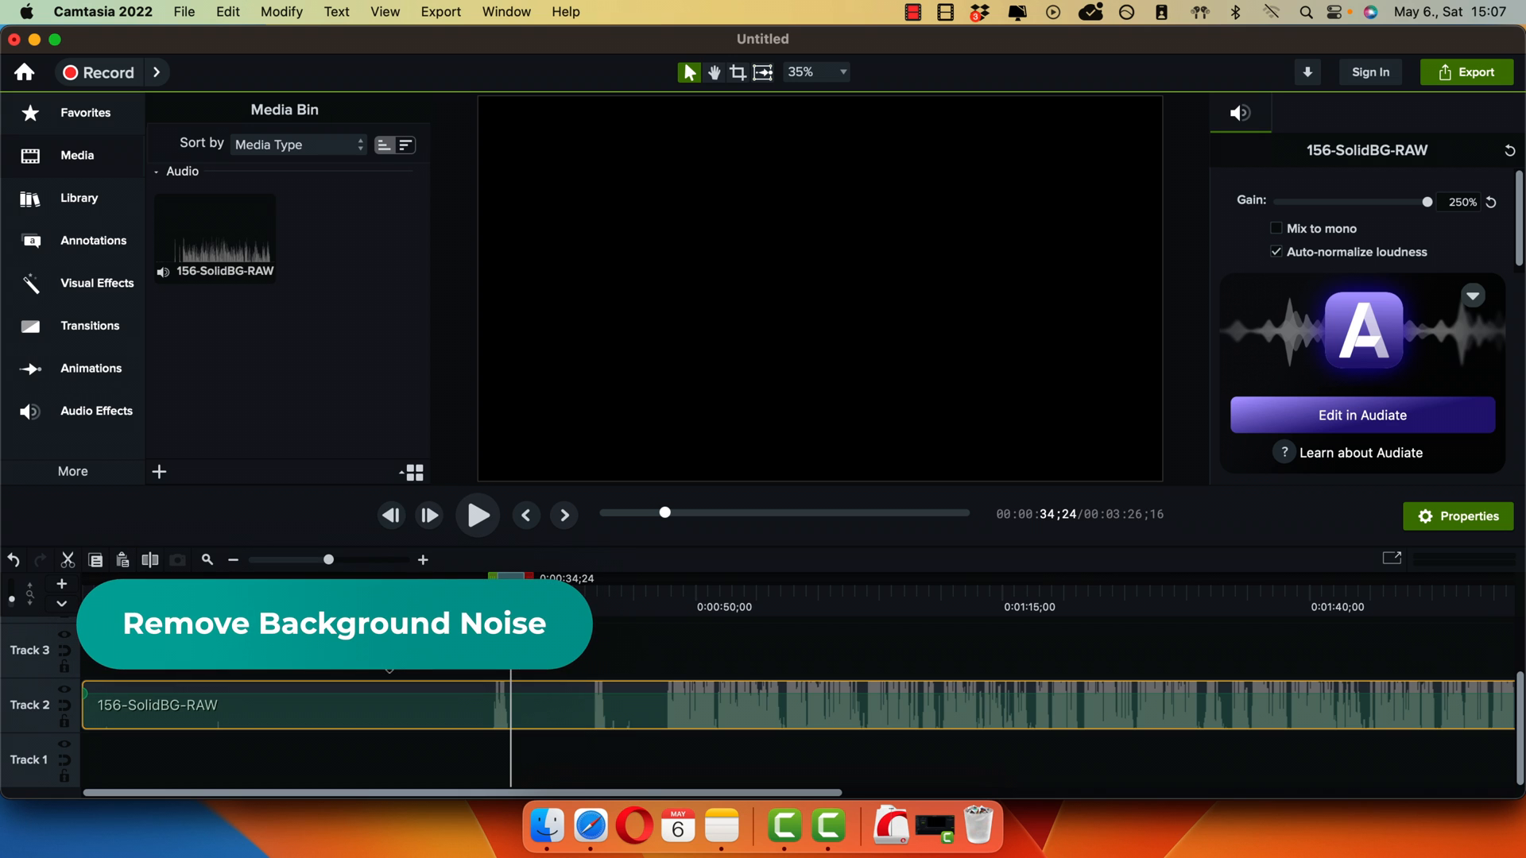
mouse_move(472, 677)
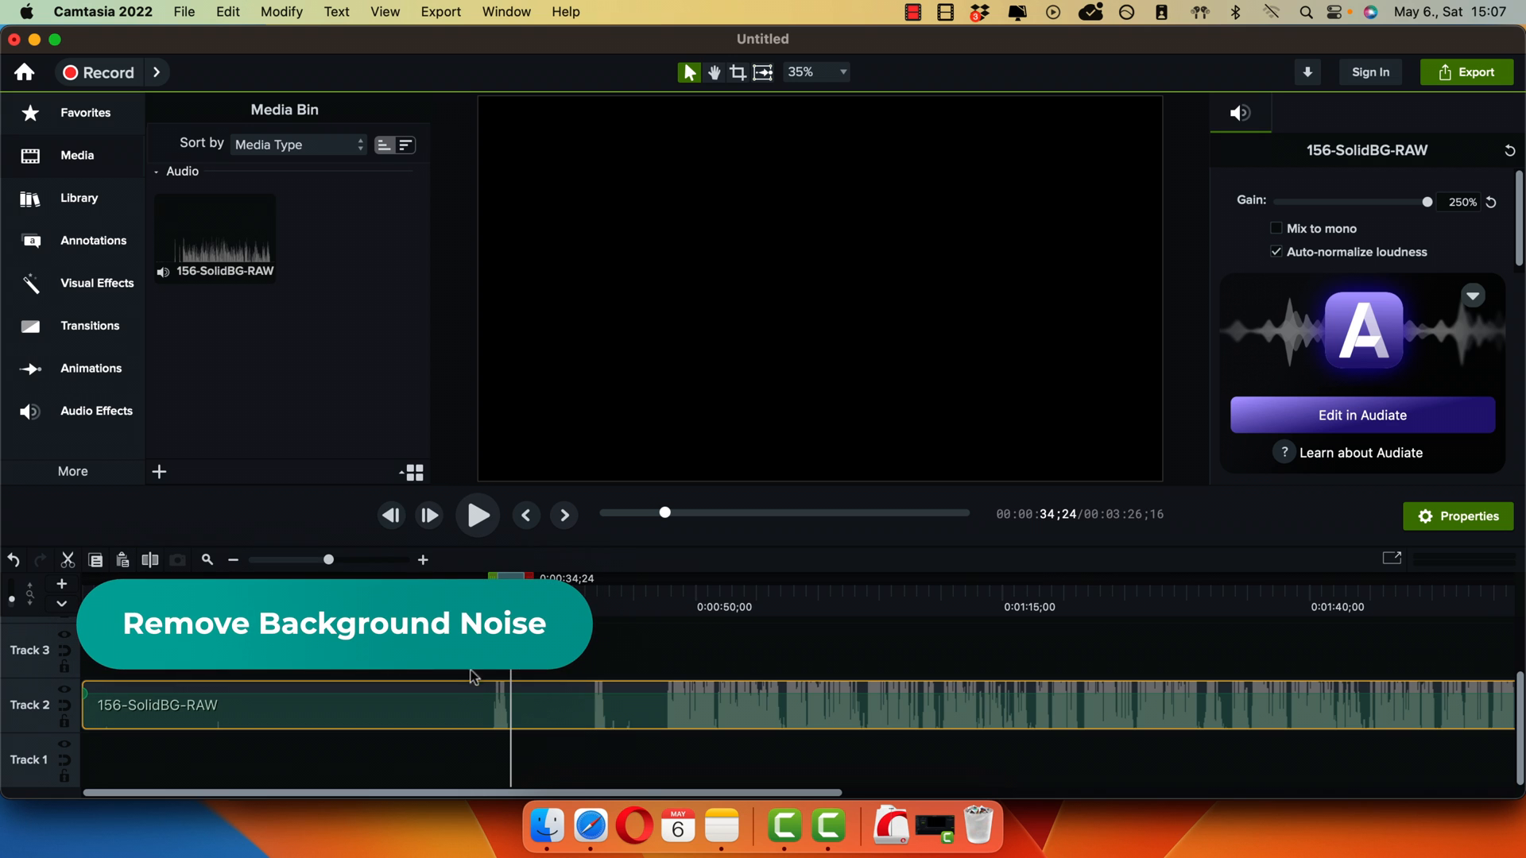
mouse_move(1302, 293)
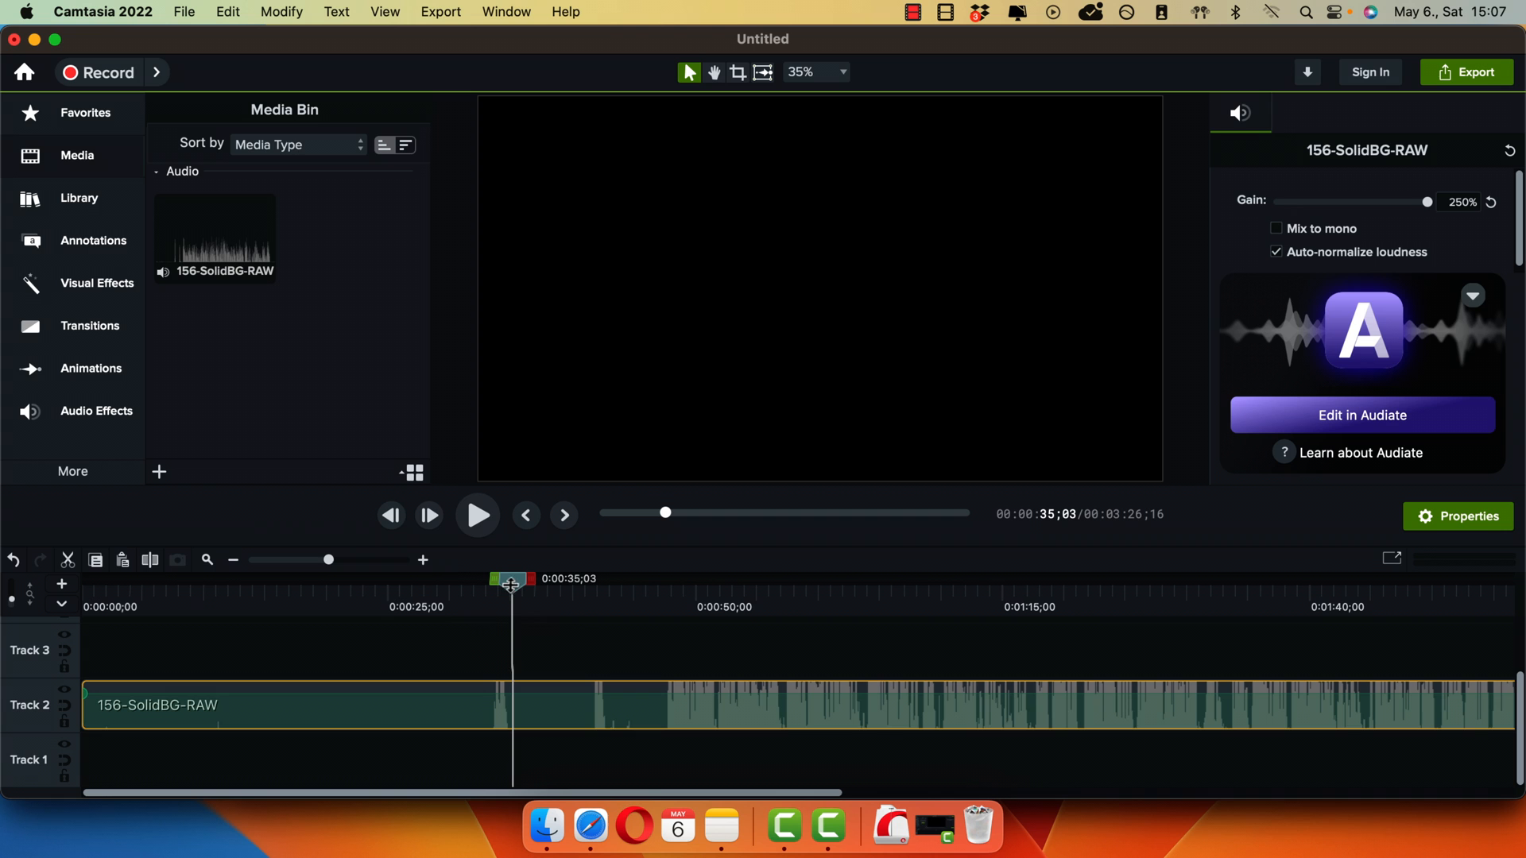
Step: Preview the raw 156-SolidBG-RAW narration clip, then bring up the Audio Effects list
click(477, 515)
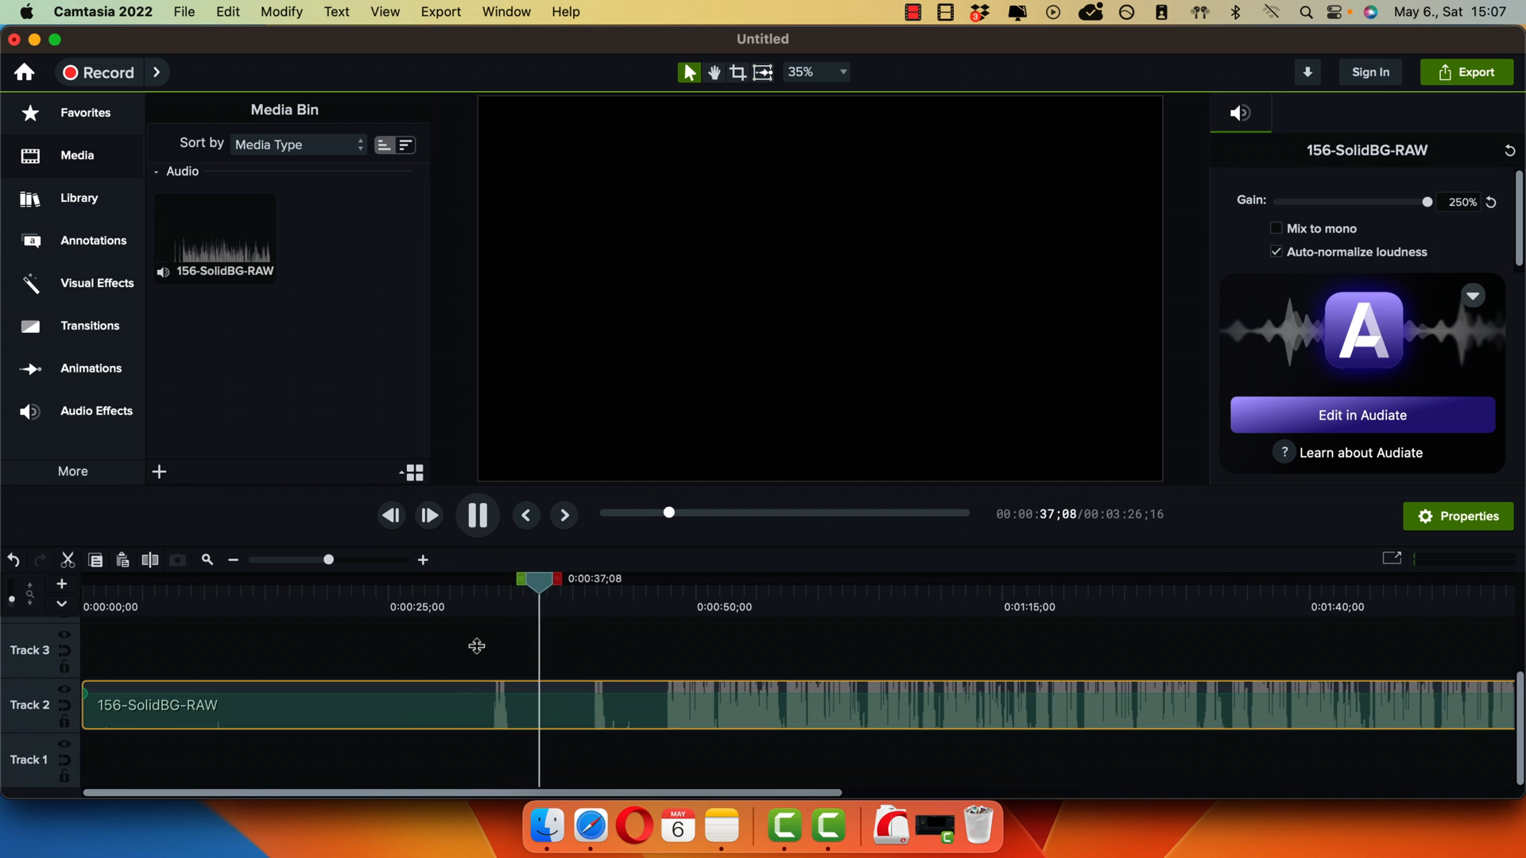
click(477, 514)
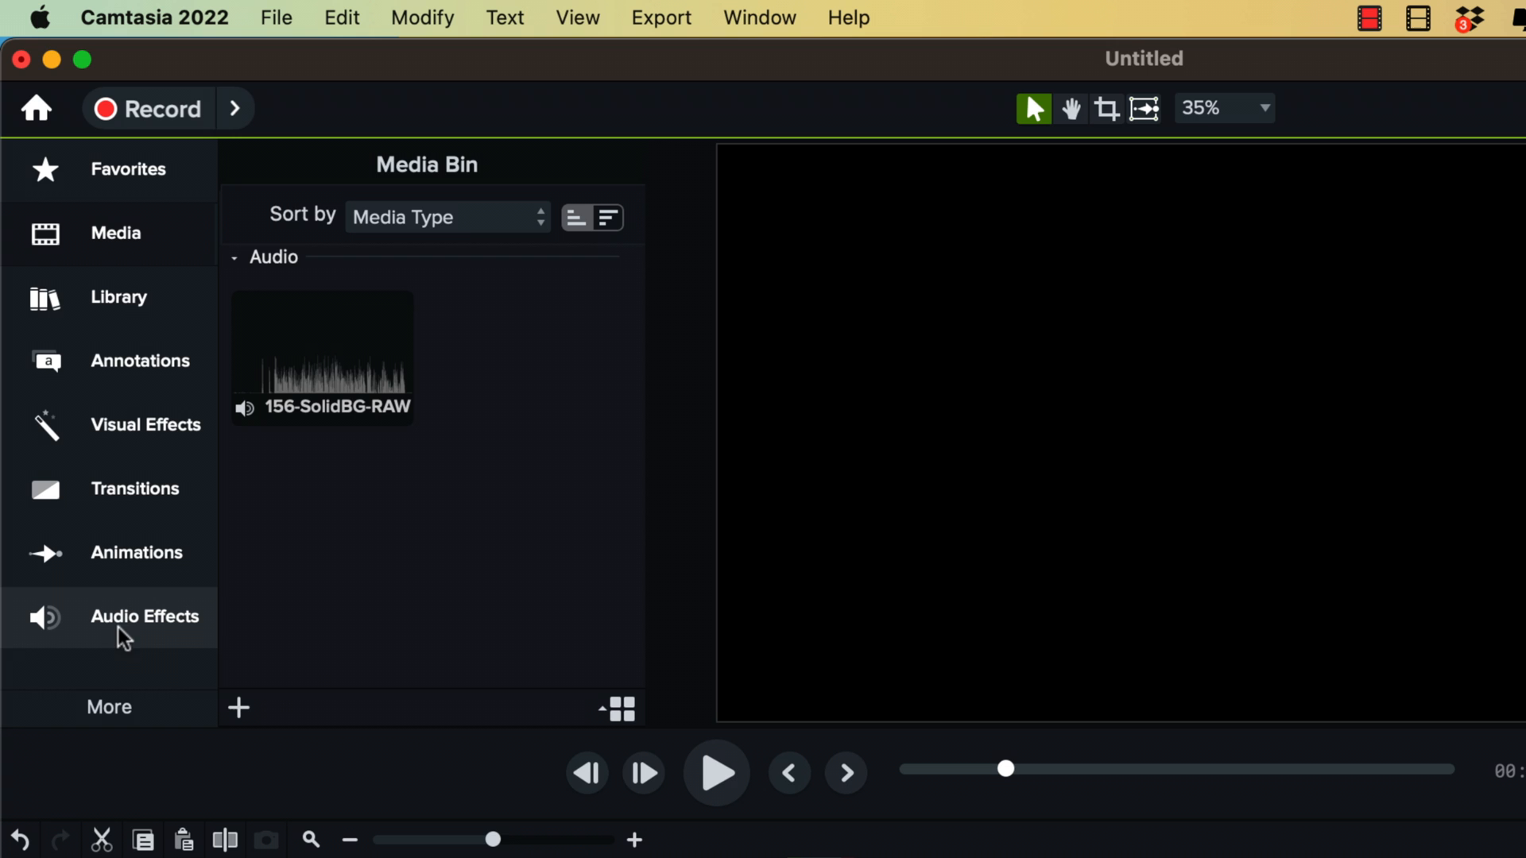
click(144, 617)
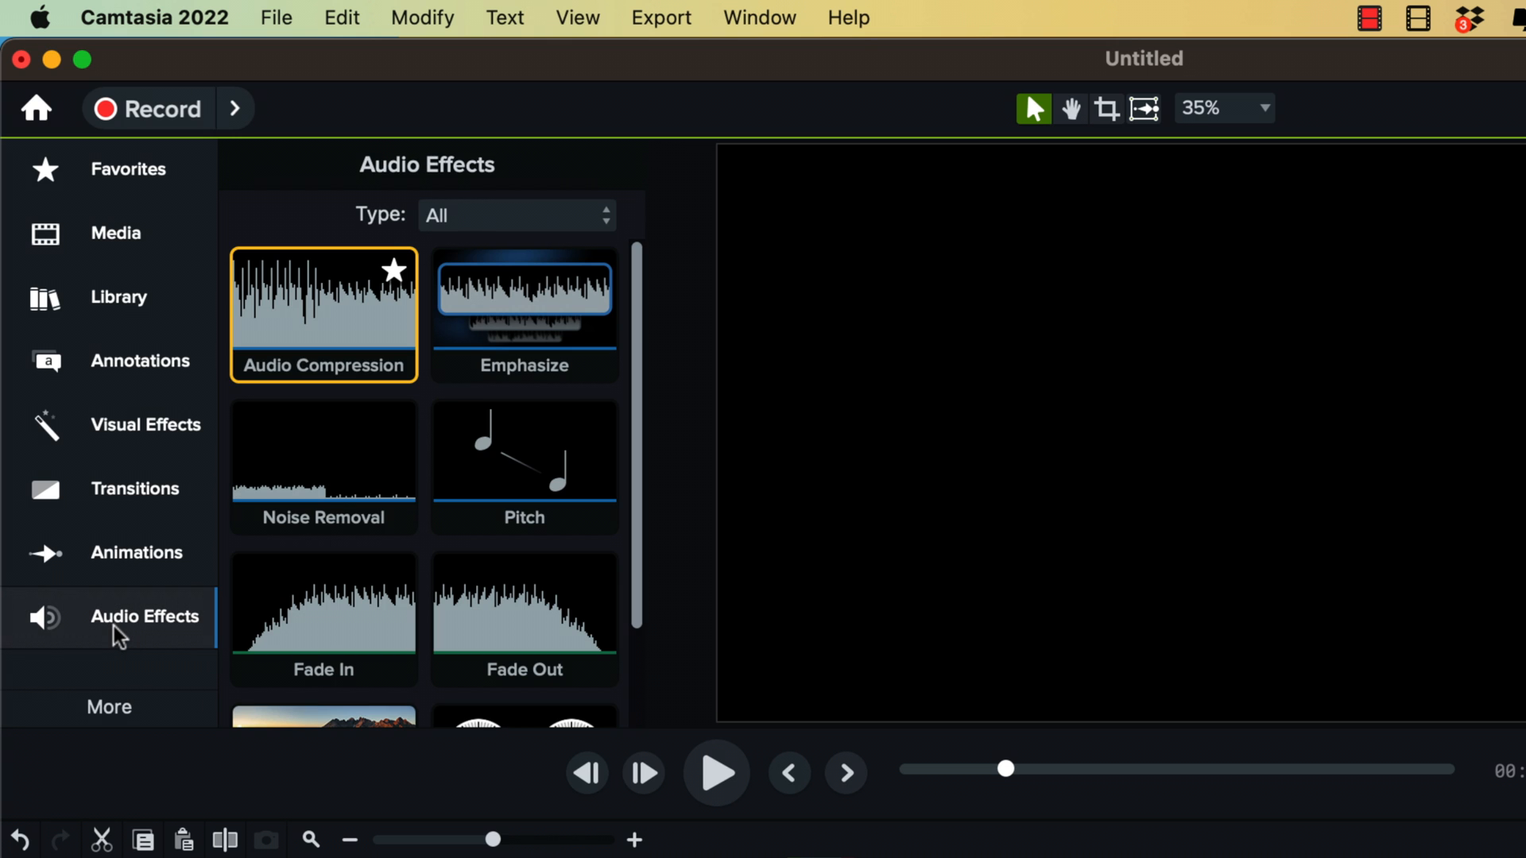
mouse_move(312, 470)
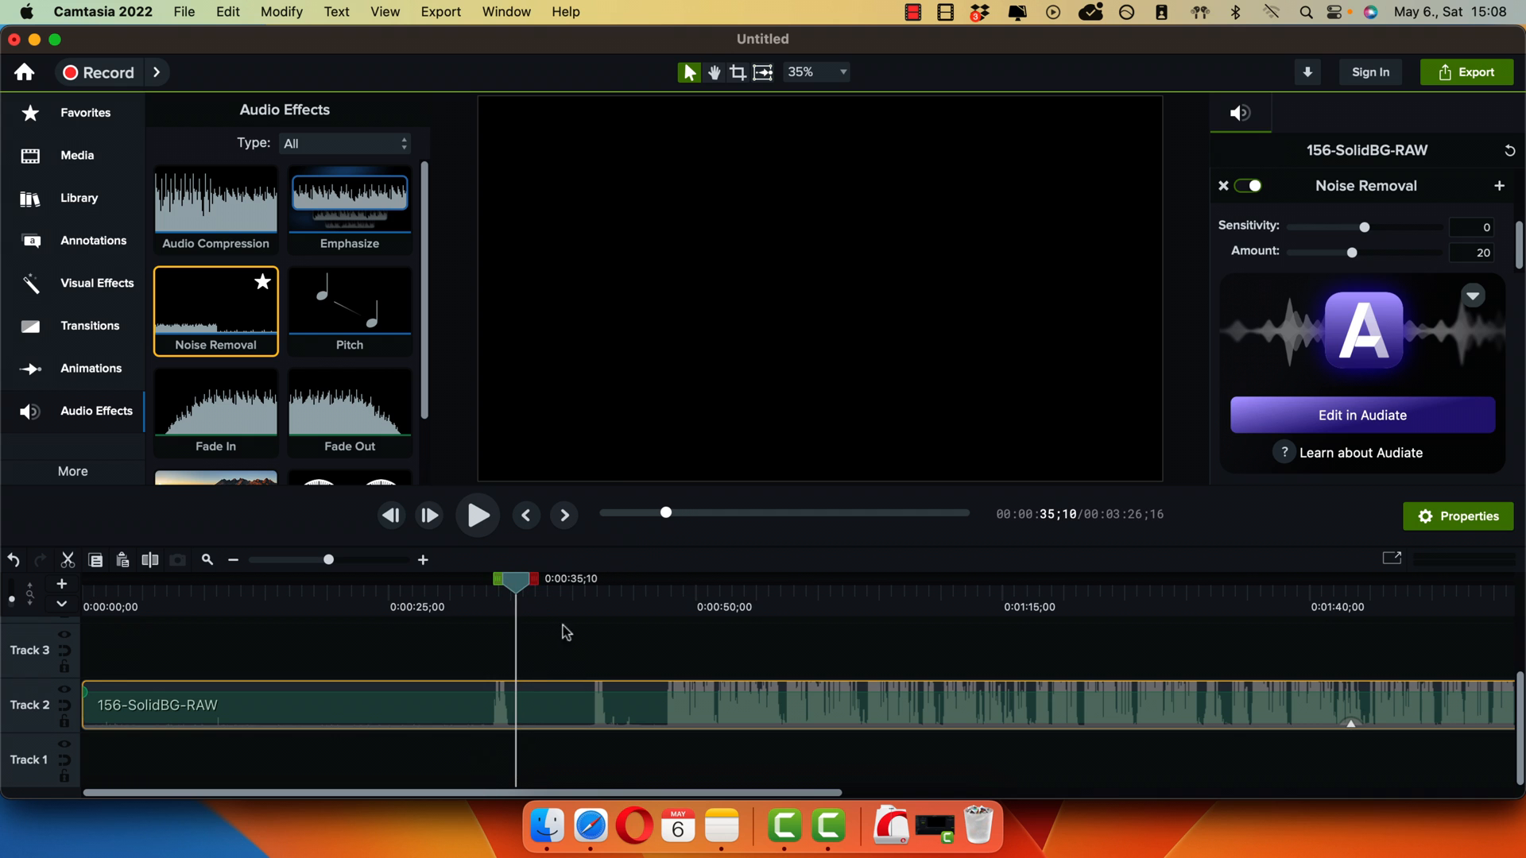
Step: Play back the Track 2 clip to hear it with Noise Removal applied
click(477, 515)
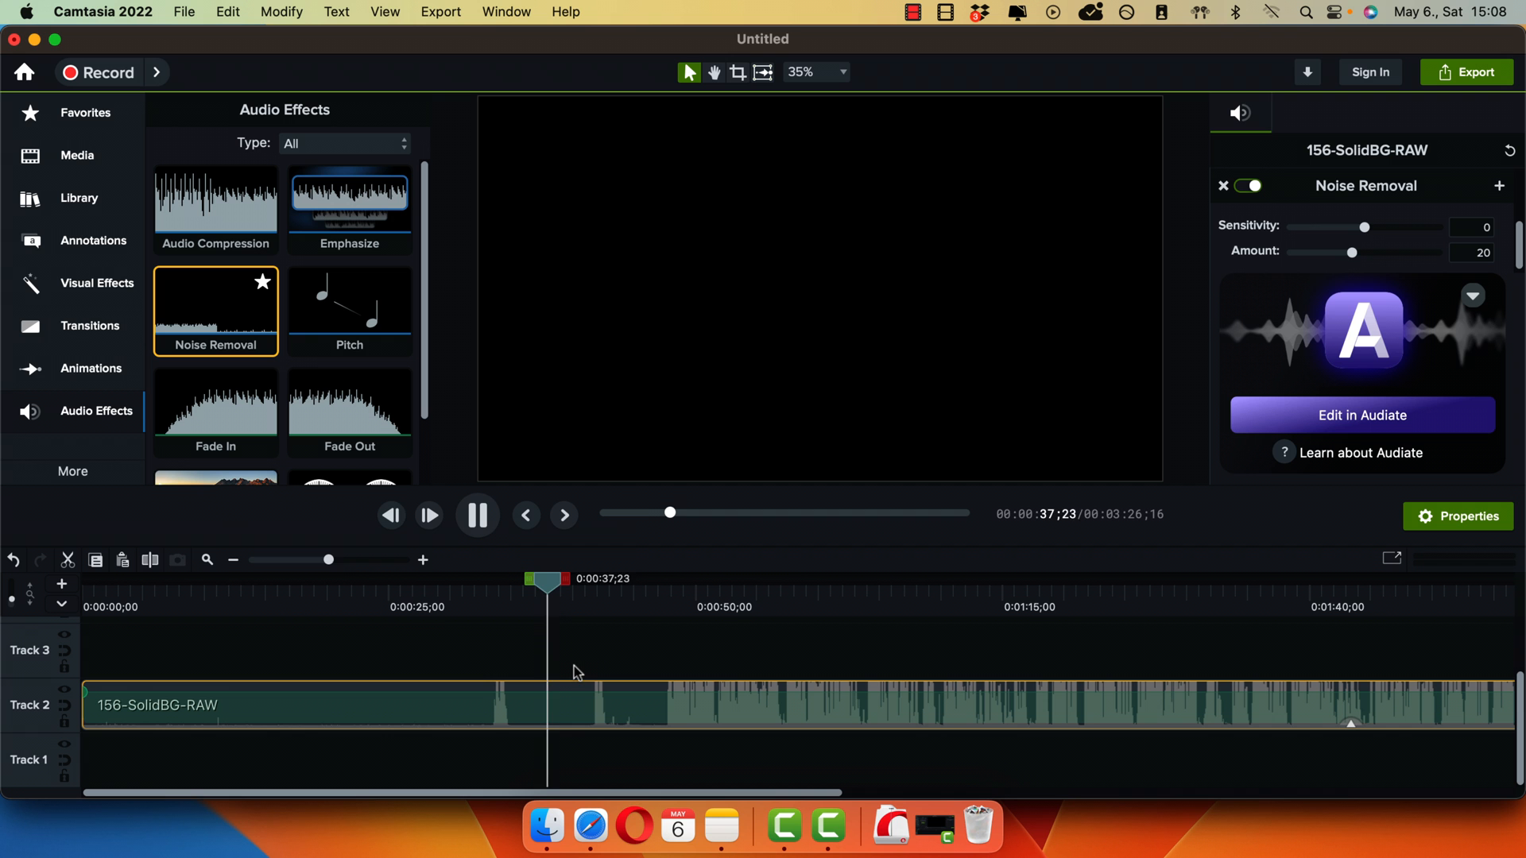
click(477, 515)
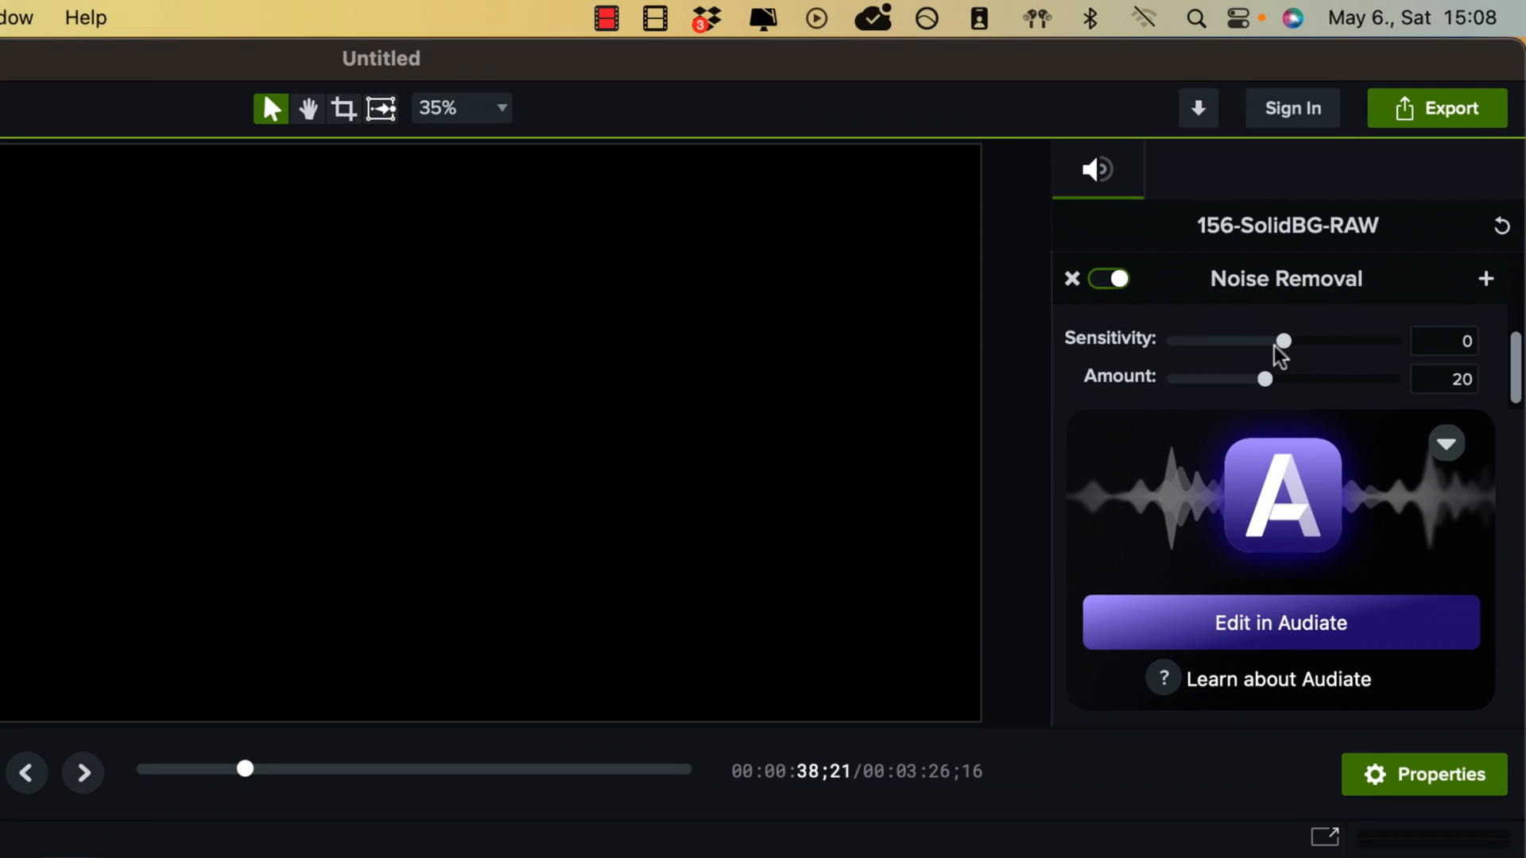
Step: Sweep the Noise Removal Sensitivity from -14 up to 16 and settle it at -3
drag(1283, 340, 1224, 340)
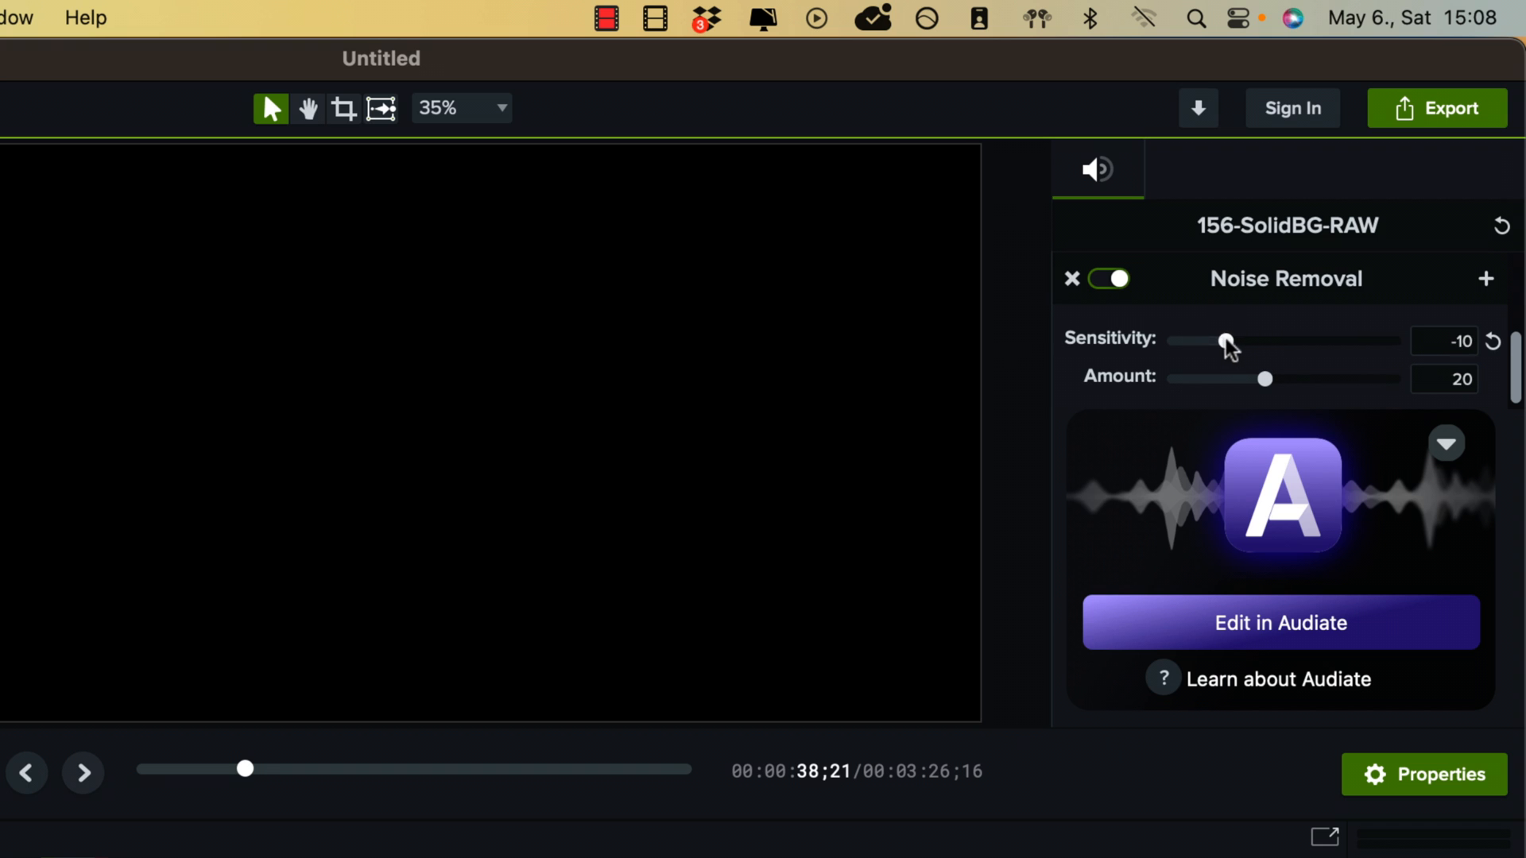
drag(1223, 343, 1208, 343)
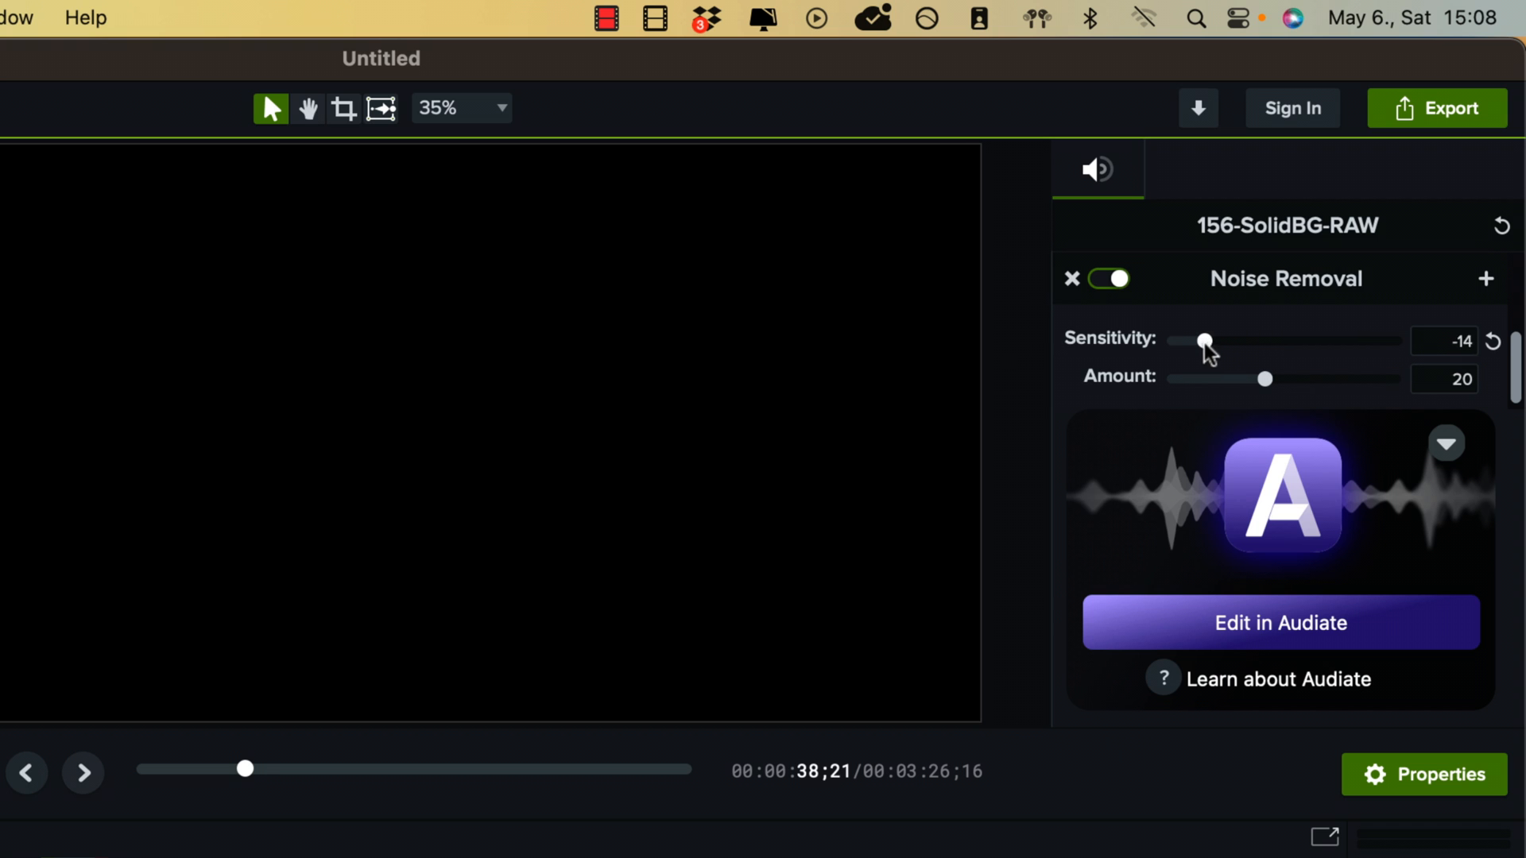
drag(1203, 342, 1276, 342)
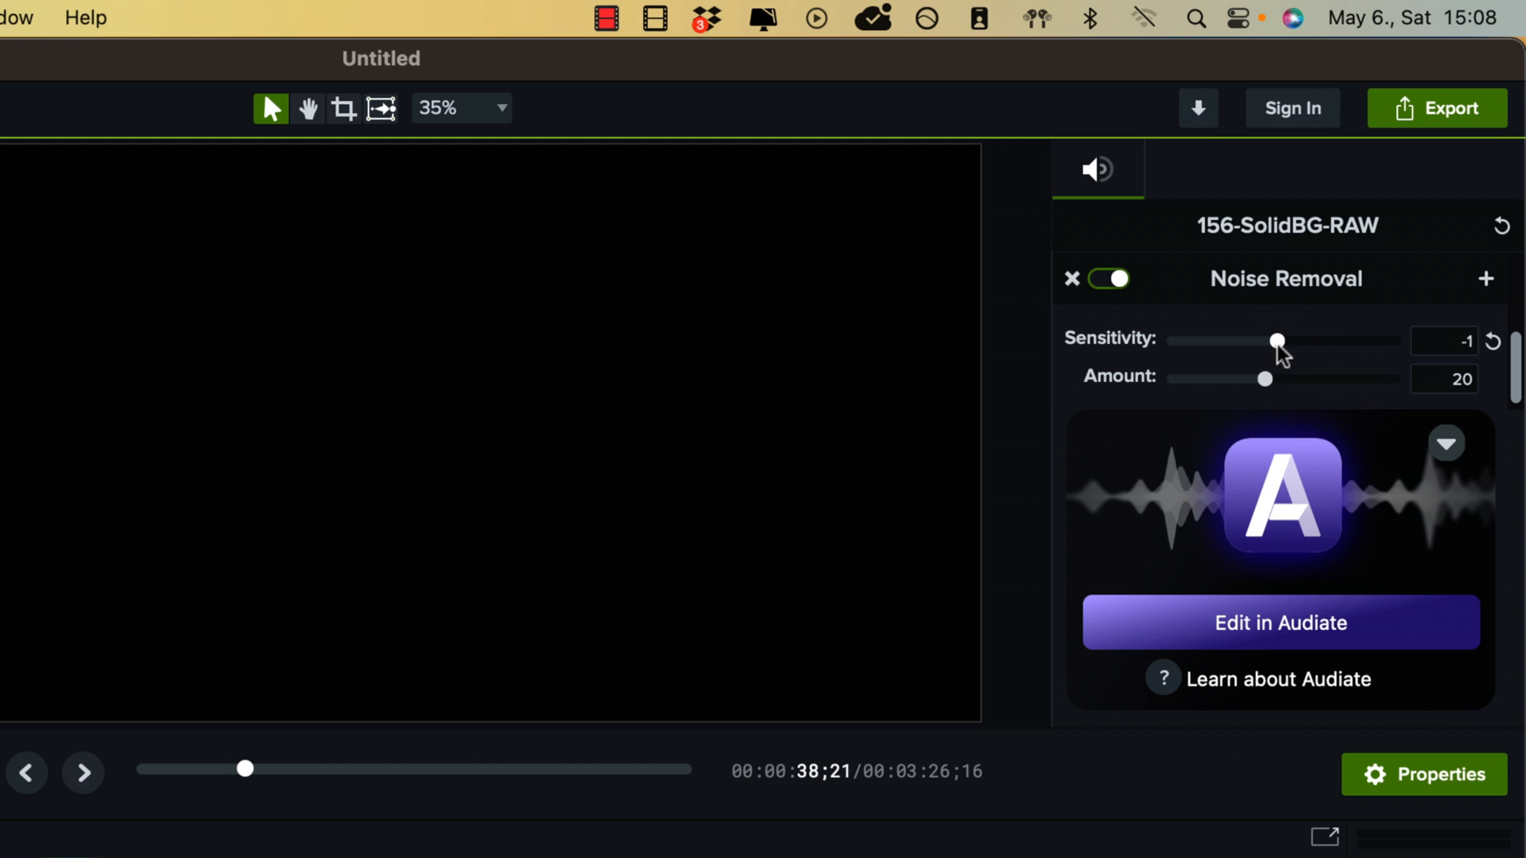
drag(1276, 340, 1372, 340)
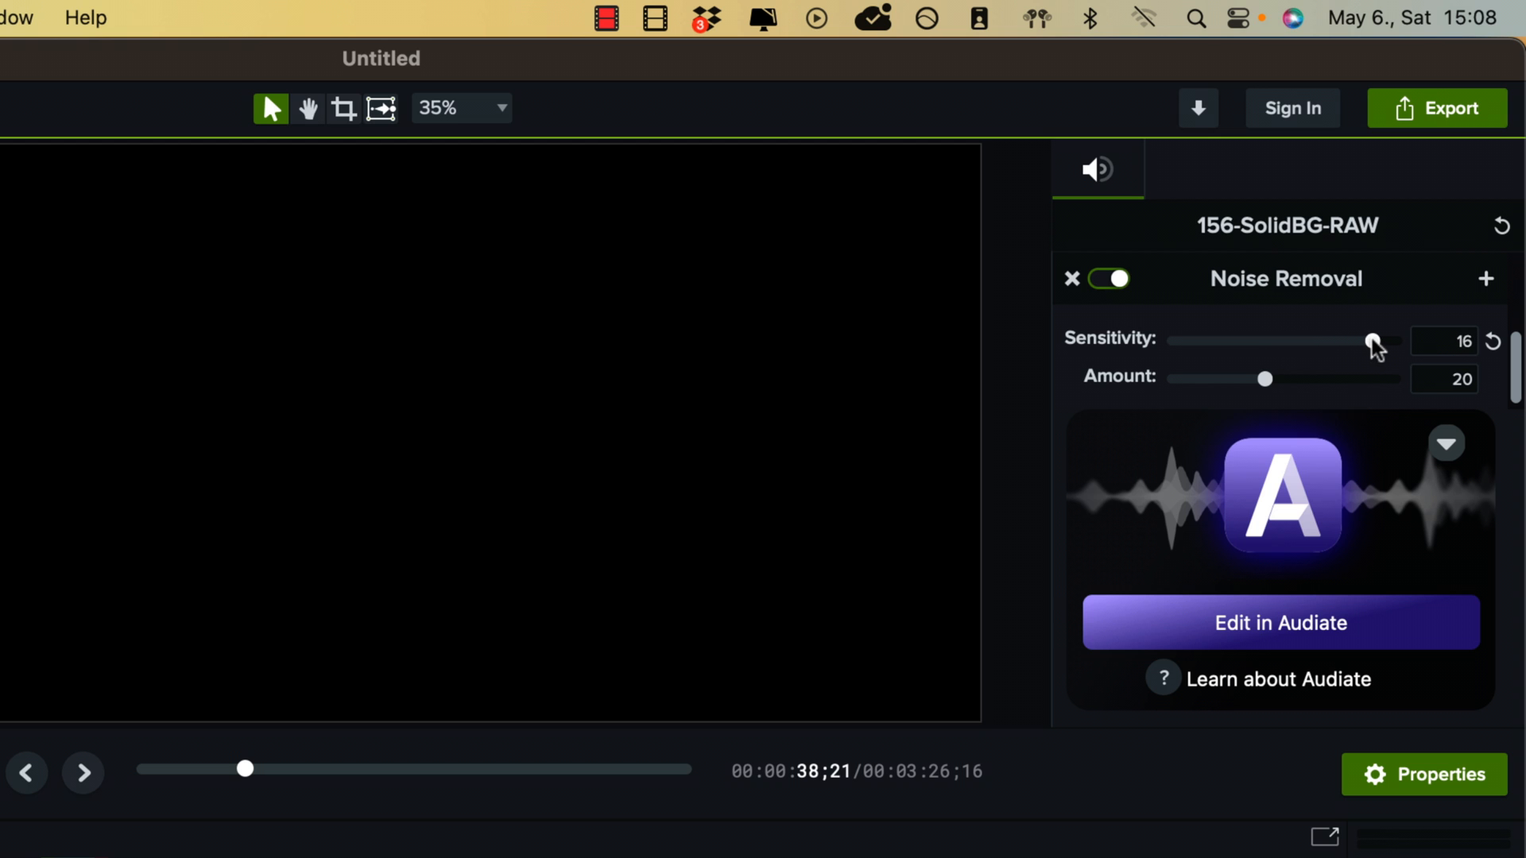
drag(1372, 342, 1238, 342)
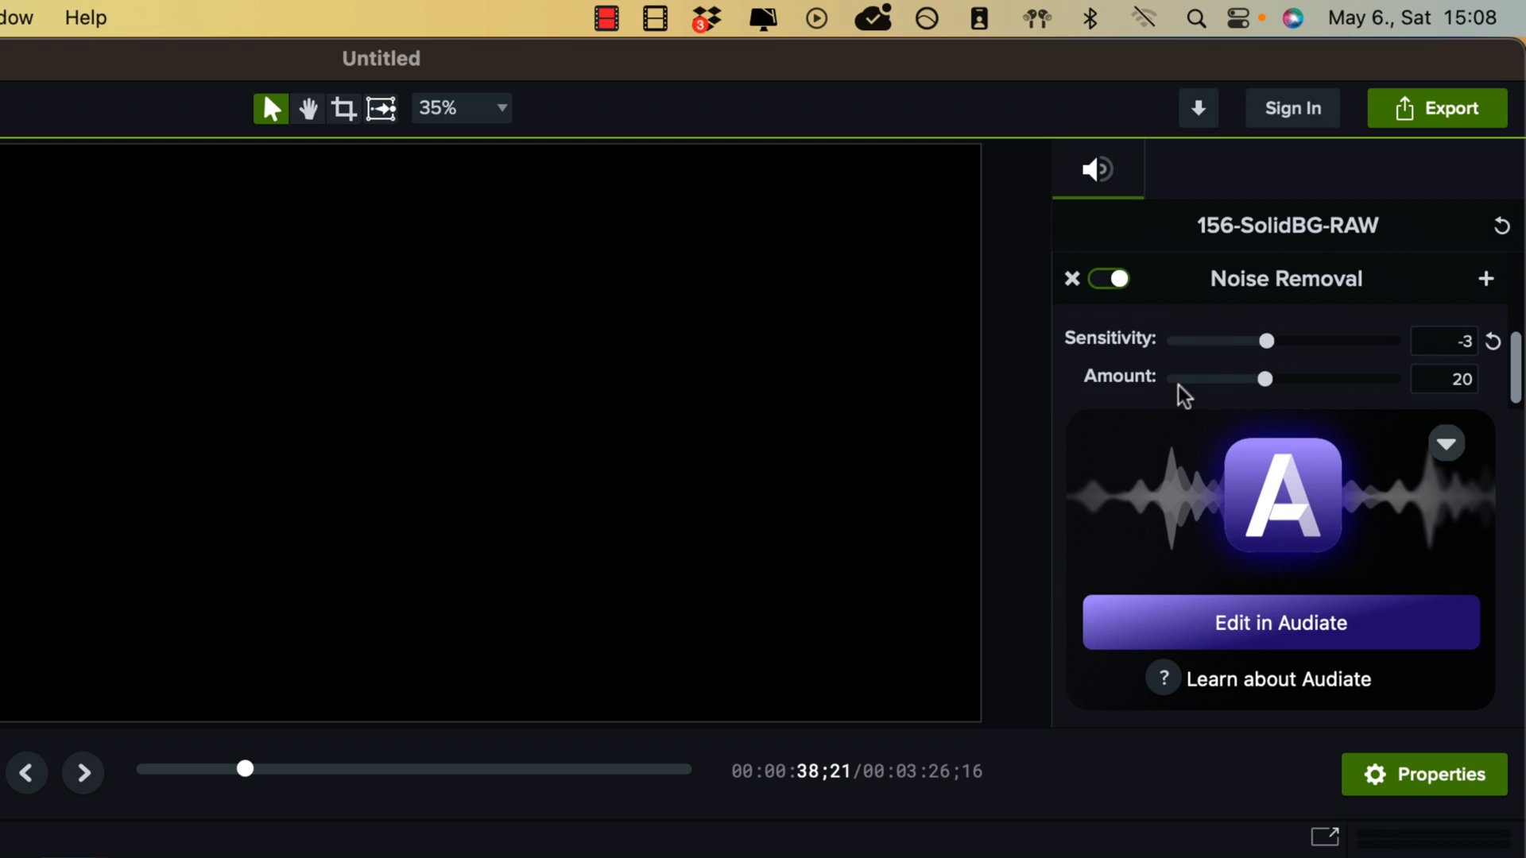
Step: Reduce the Noise Removal Amount down to 0
drag(1266, 378, 1236, 378)
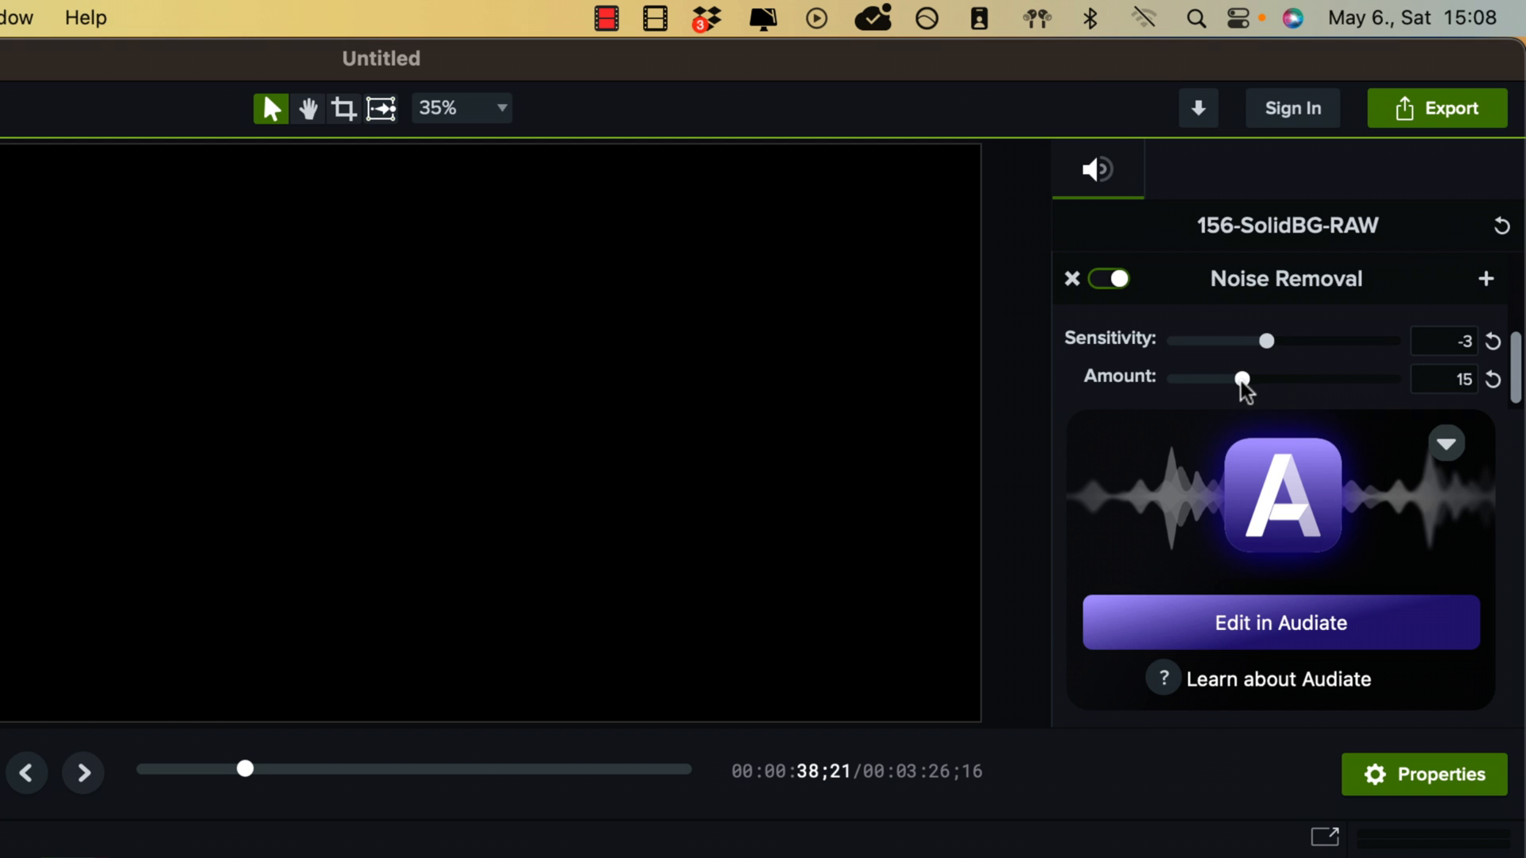
drag(1241, 378, 1166, 378)
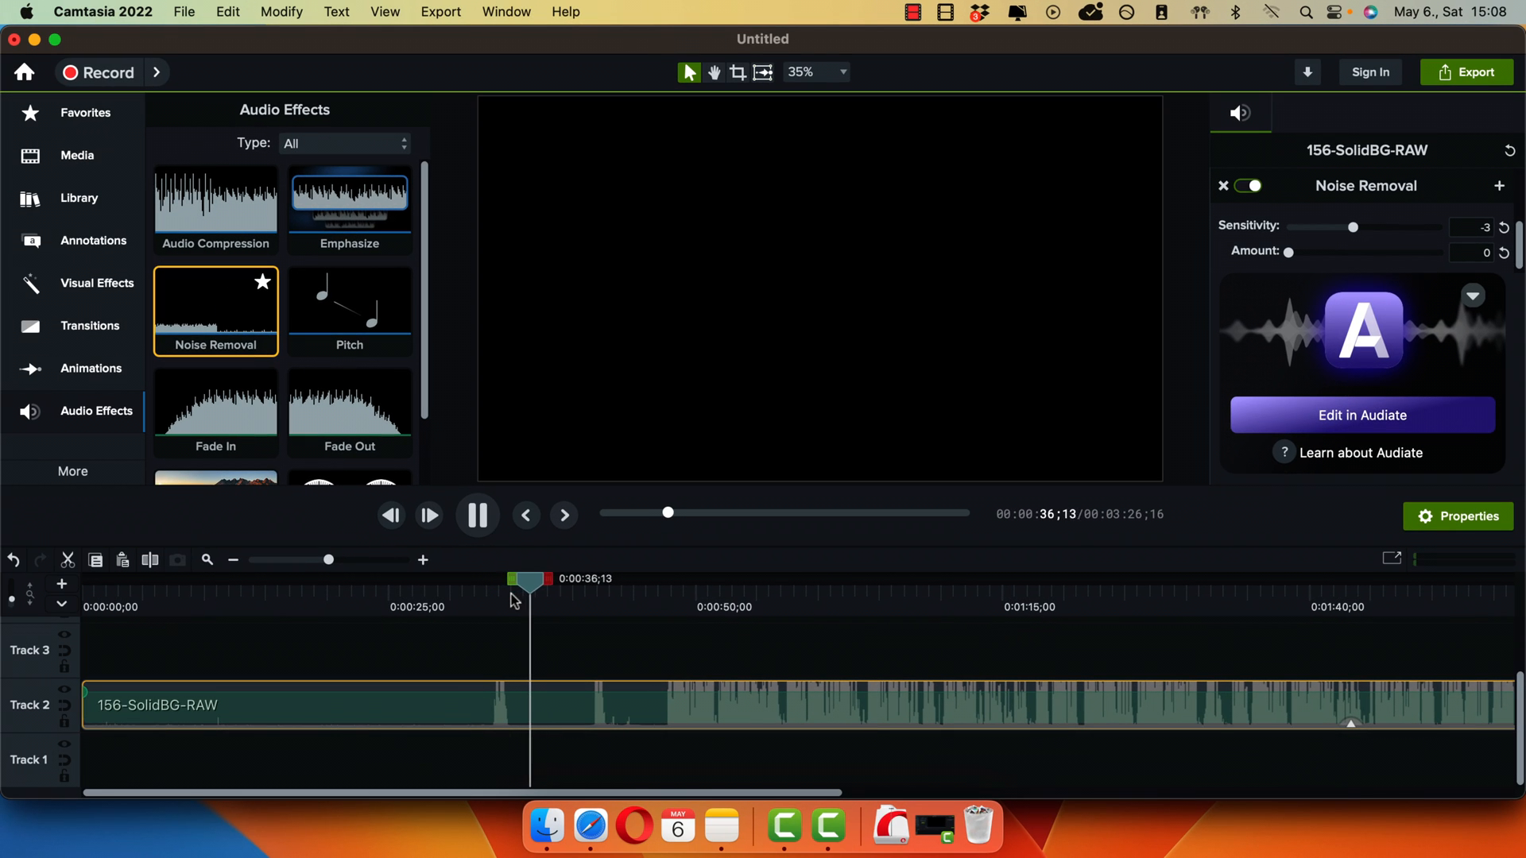
Step: Raise the Noise Removal Amount to 28 and audition the clip with the new setting
drag(1289, 251, 1351, 251)
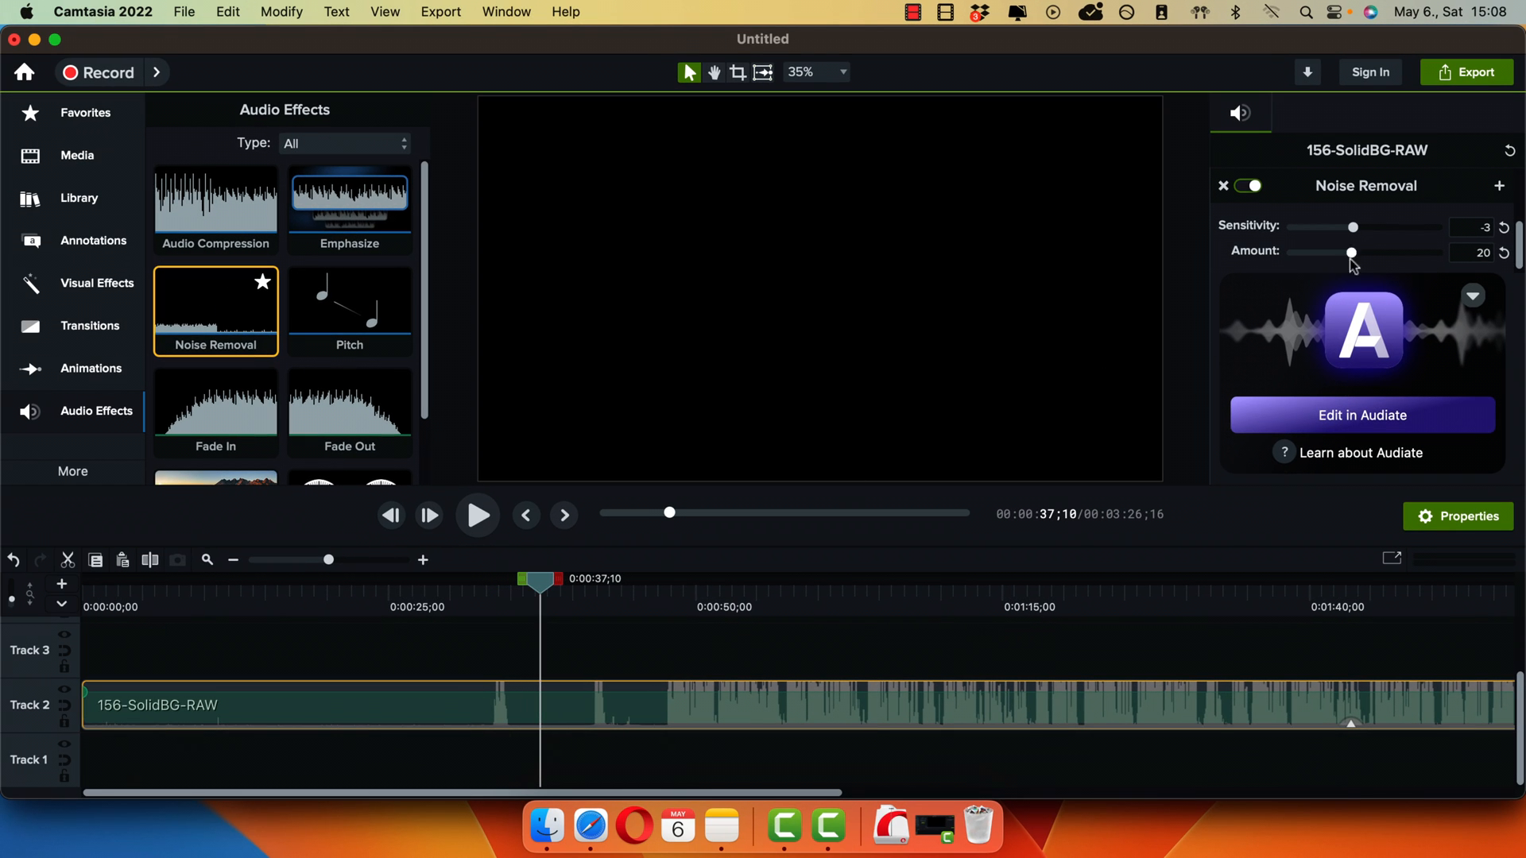
drag(1351, 252, 1378, 253)
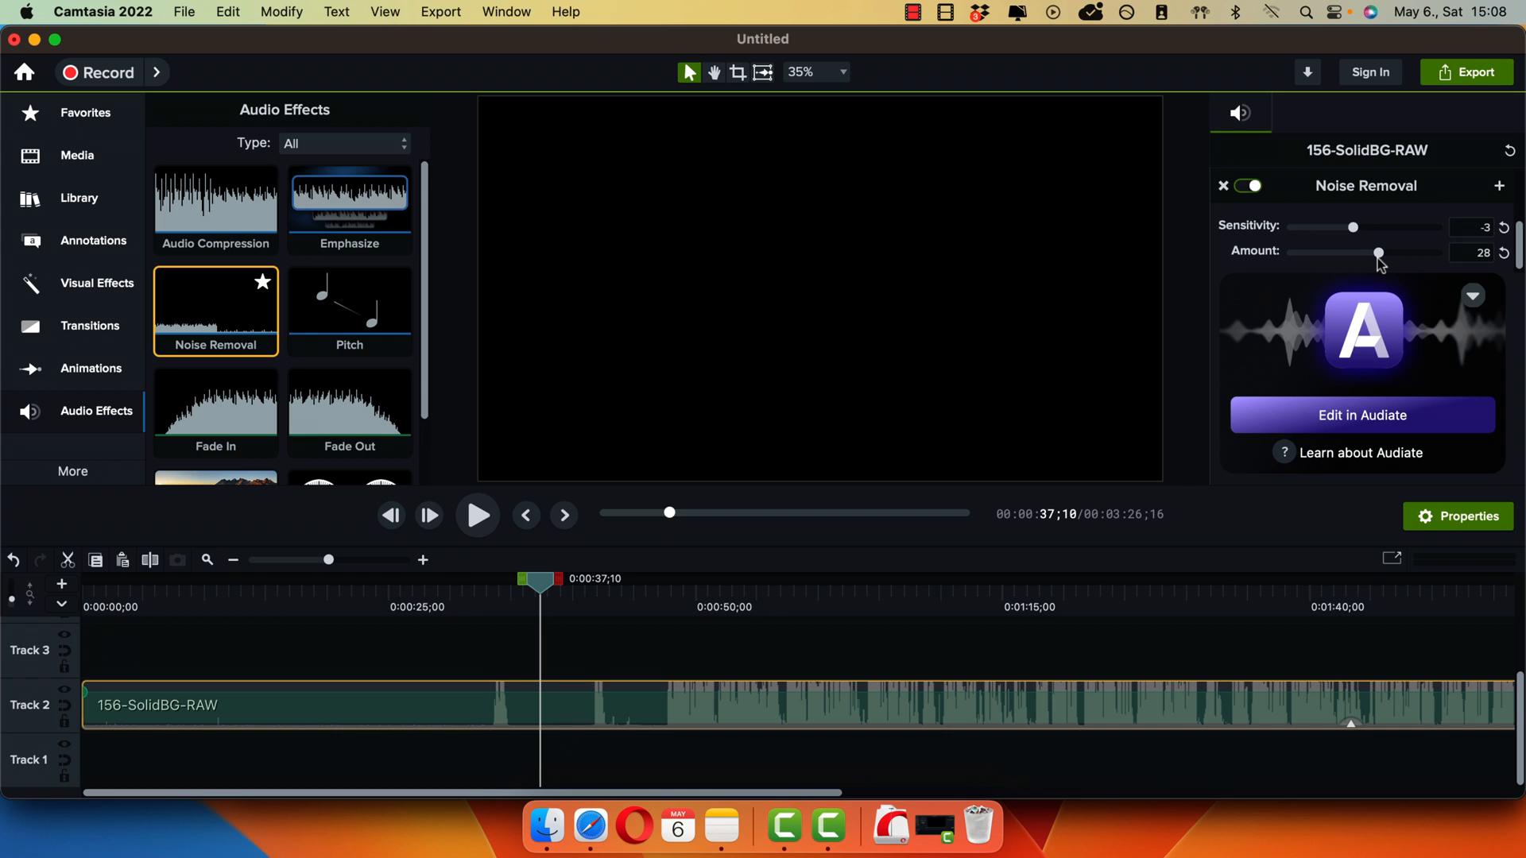
click(477, 515)
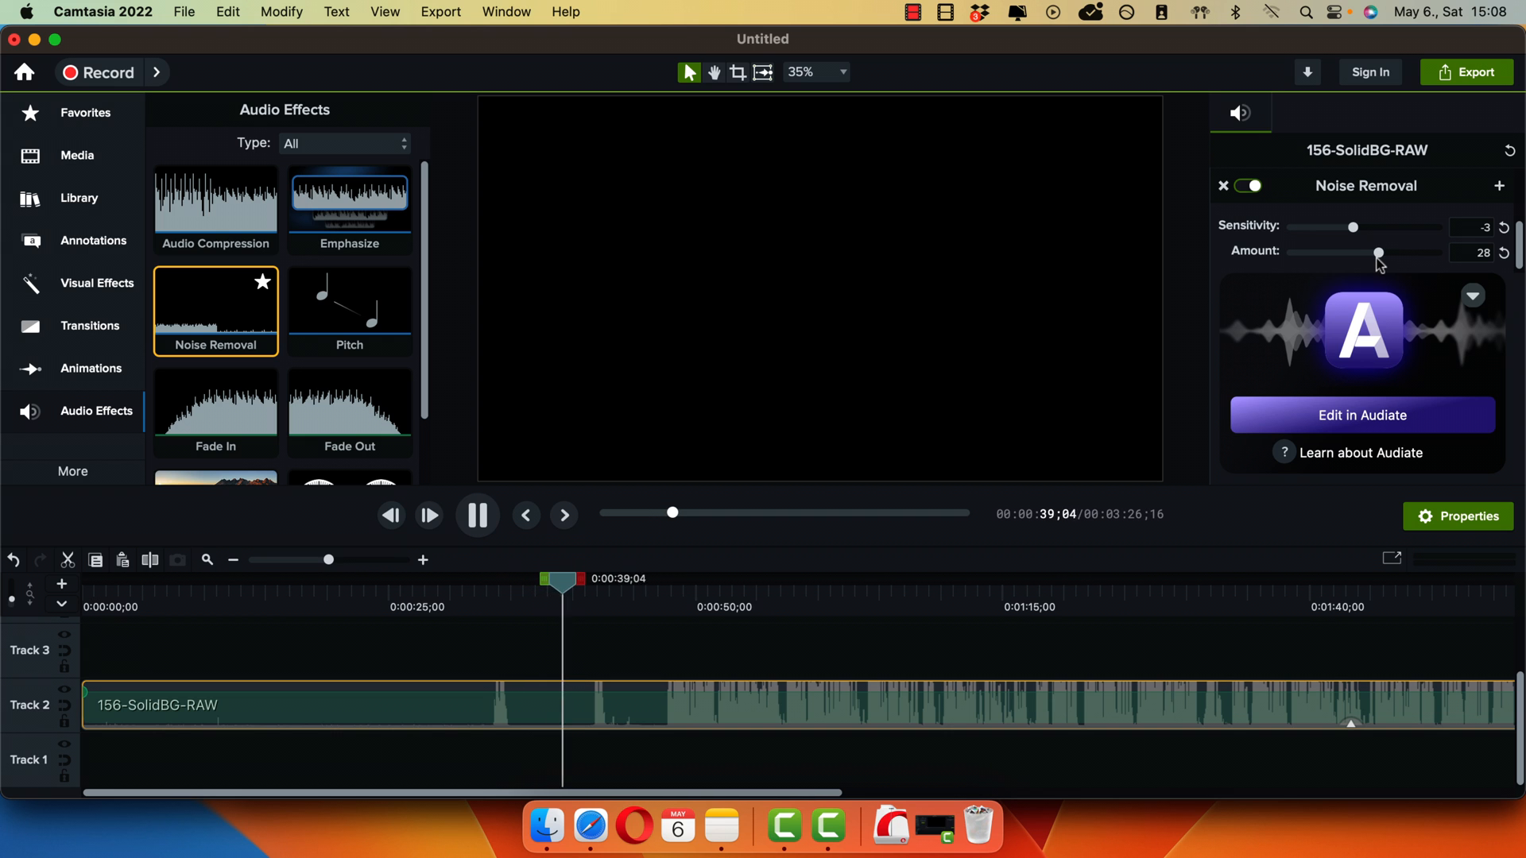
click(476, 515)
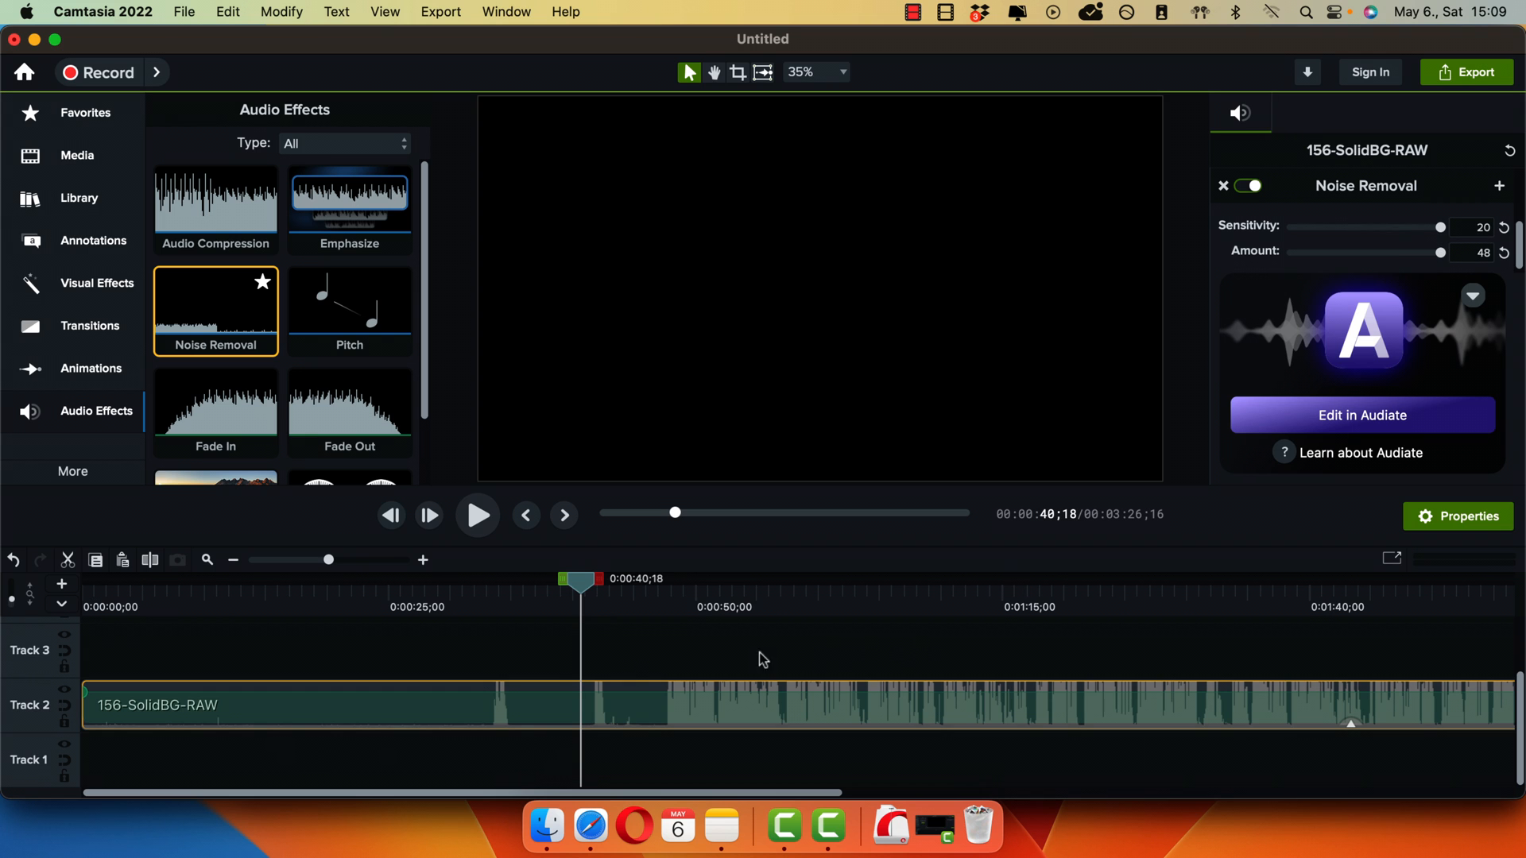
mouse_move(546, 670)
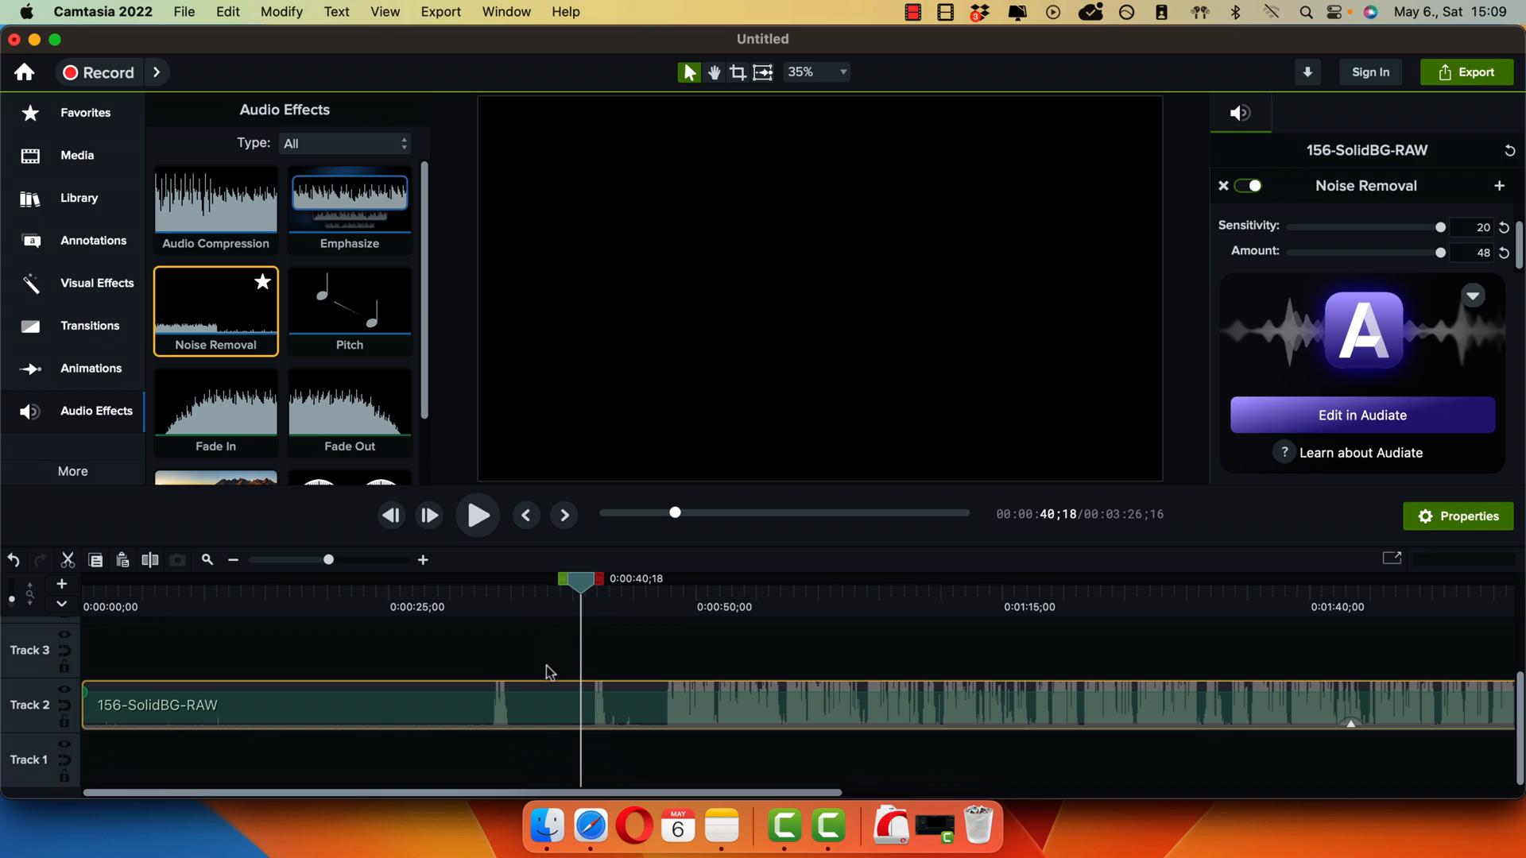